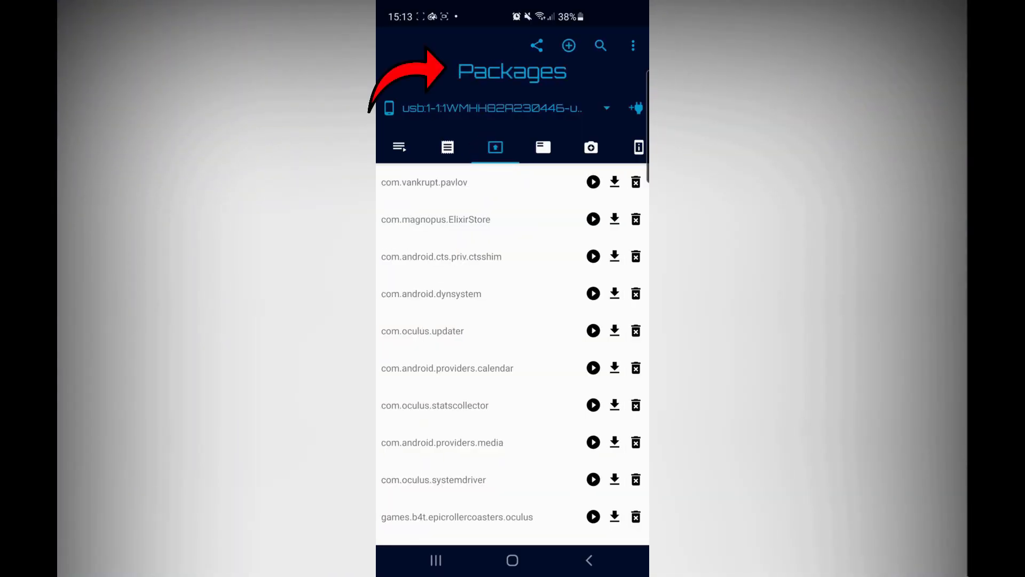
Start a new APK install choosing 'Select from Installed Apps' to list the phone's apps.
click(567, 45)
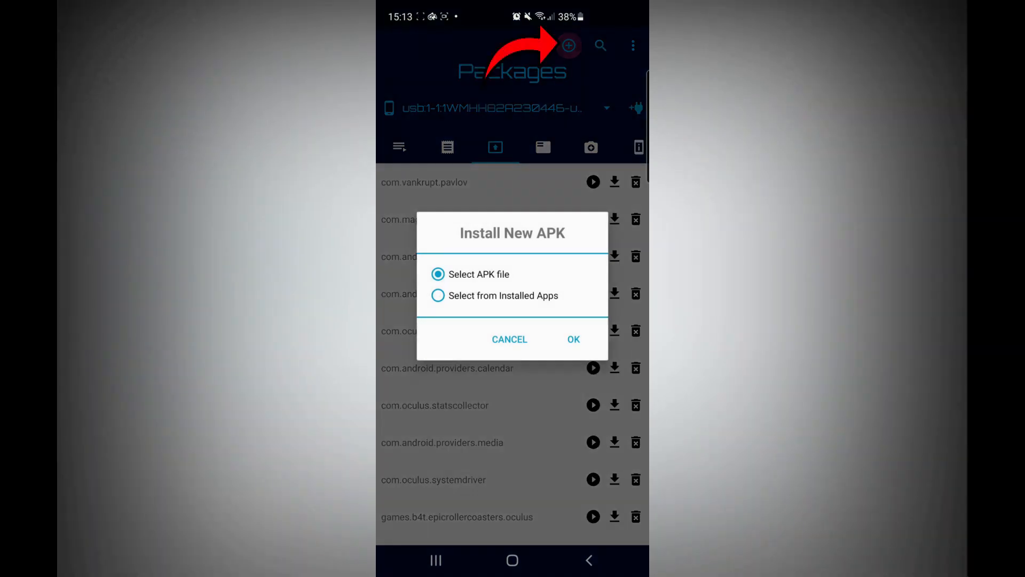
click(437, 296)
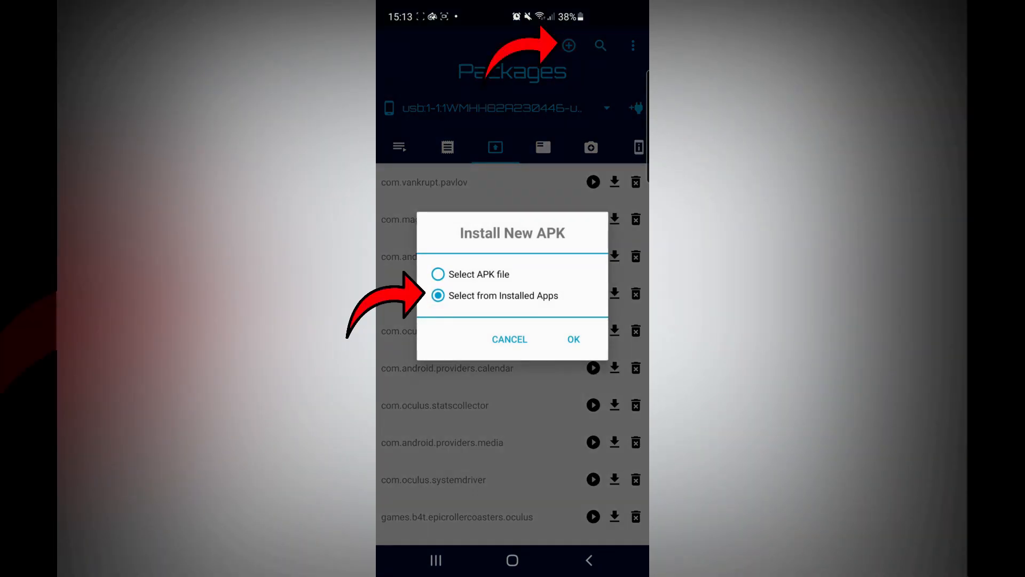
click(572, 339)
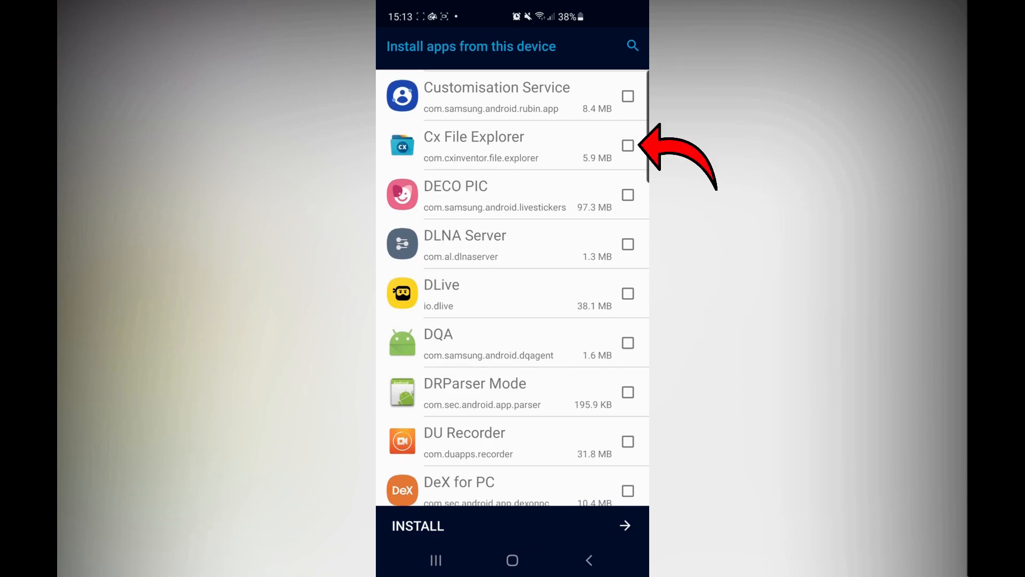
Tick Cx File Explorer and install it onto the Quest headset.
click(627, 145)
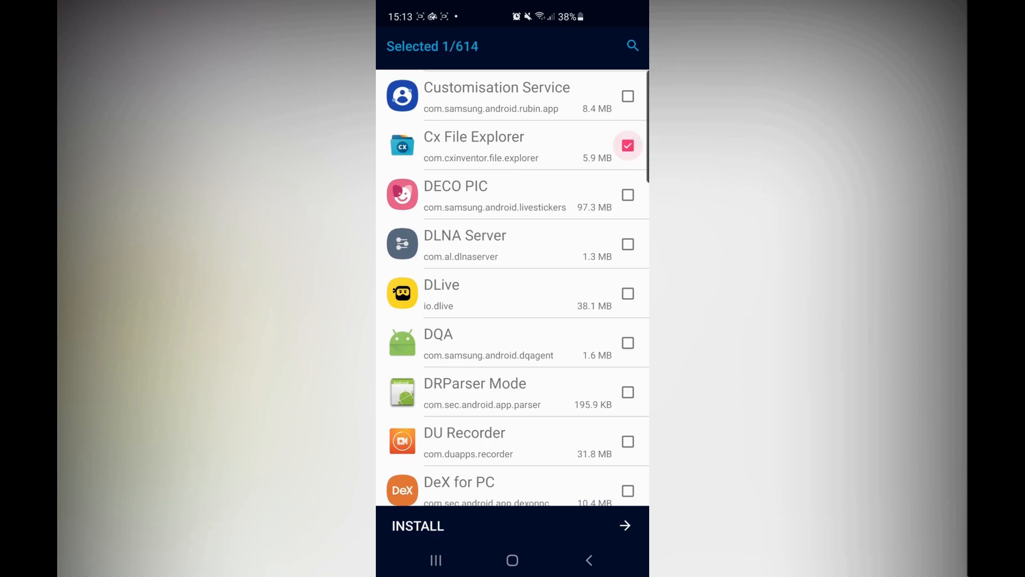
click(512, 525)
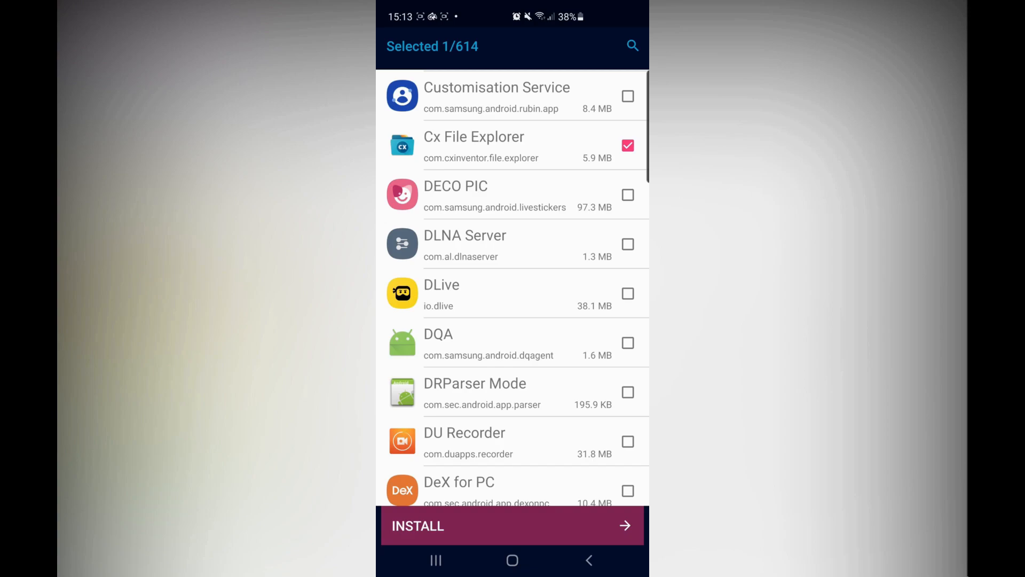
click(512, 525)
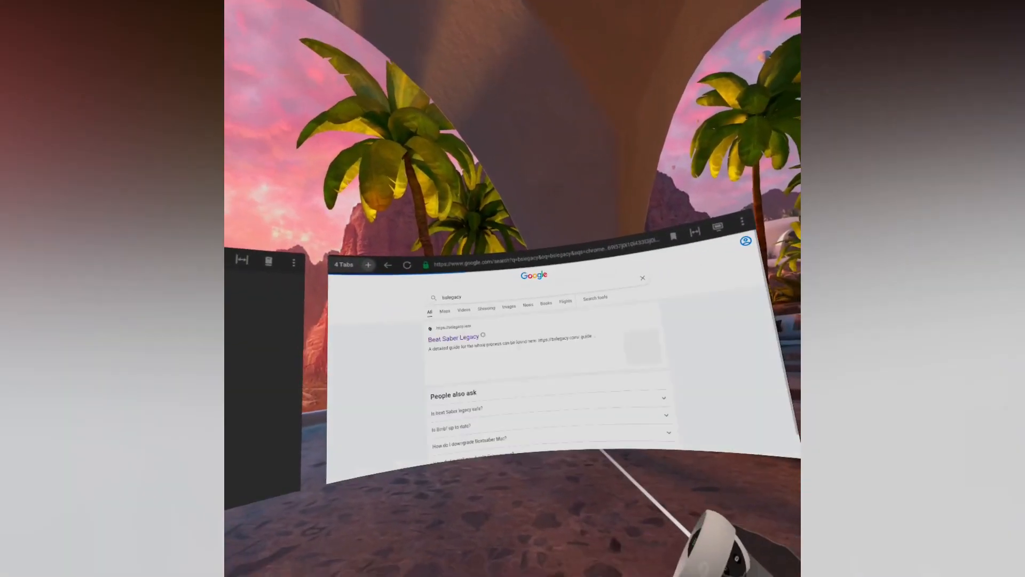
Open the Beat Saber Legacy search result and follow the Quest Downgrader link.
click(452, 337)
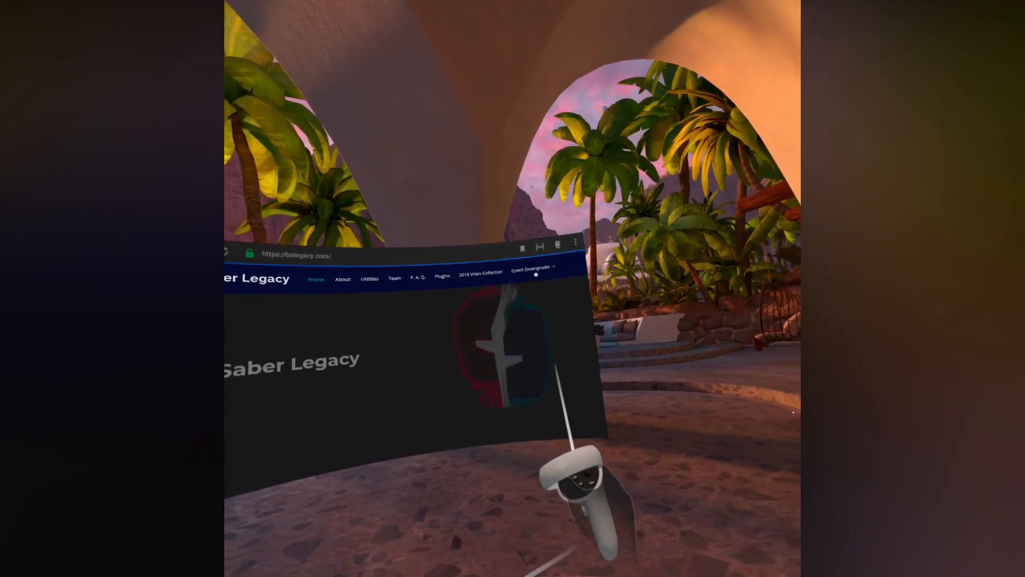
click(532, 268)
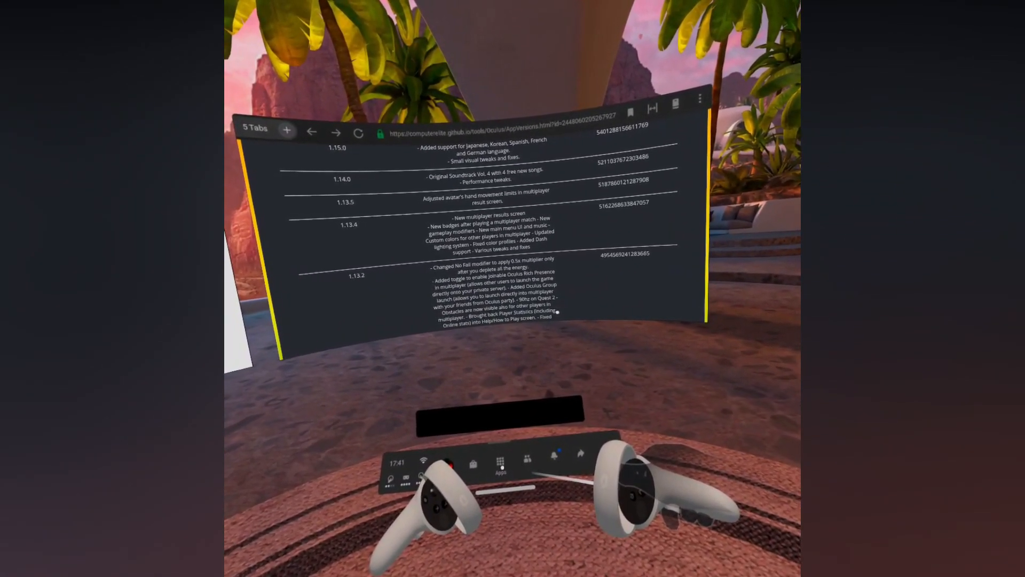
Download Beat Saber version 1.13.2 from its entry in the versions list.
click(500, 460)
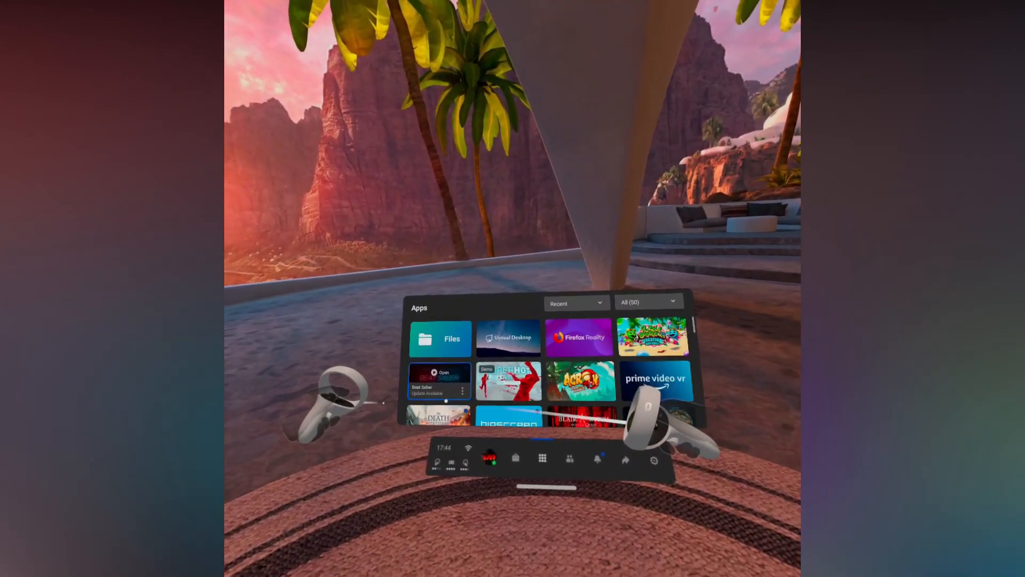
Open Beat Saber from the Apps library and choose 'Launch Anyway' to skip updating.
click(439, 381)
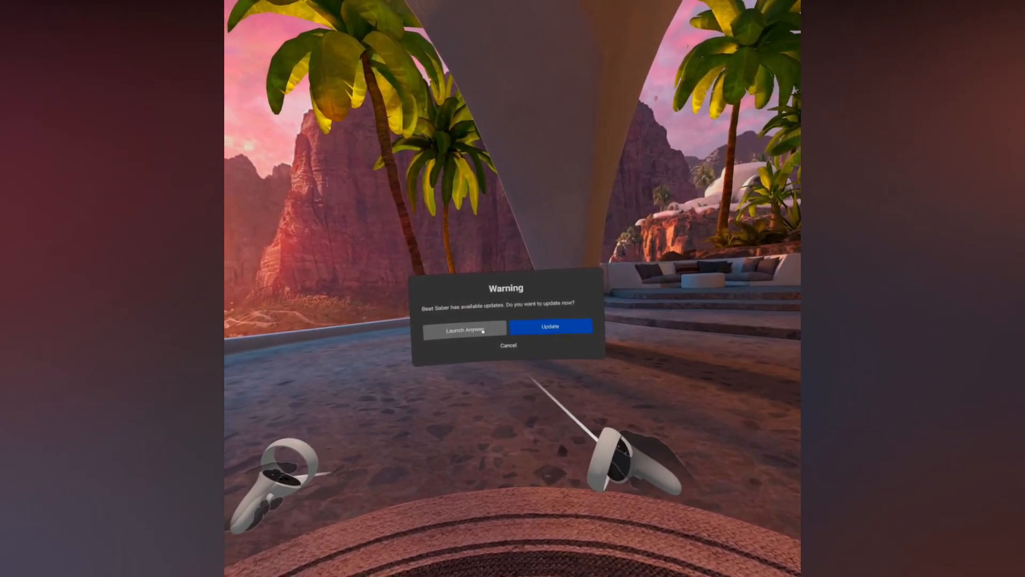
click(463, 328)
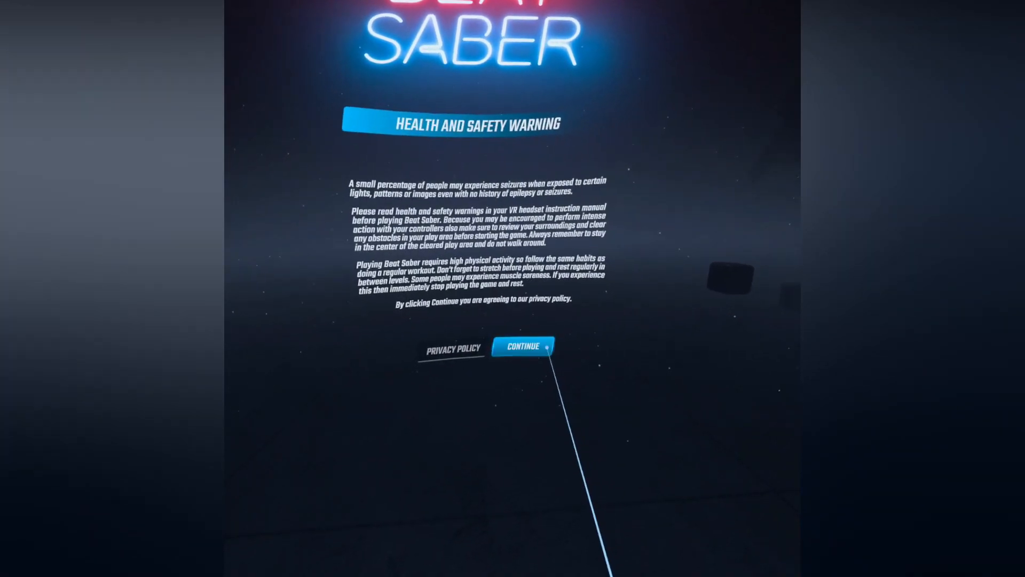
Accept Beat Saber's health and safety warning with CONTINUE.
click(522, 345)
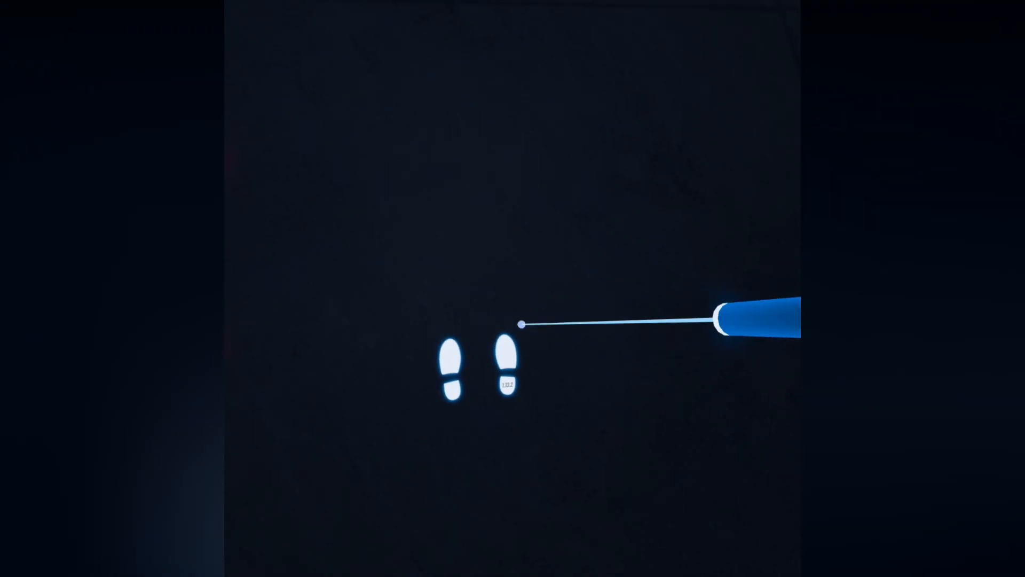